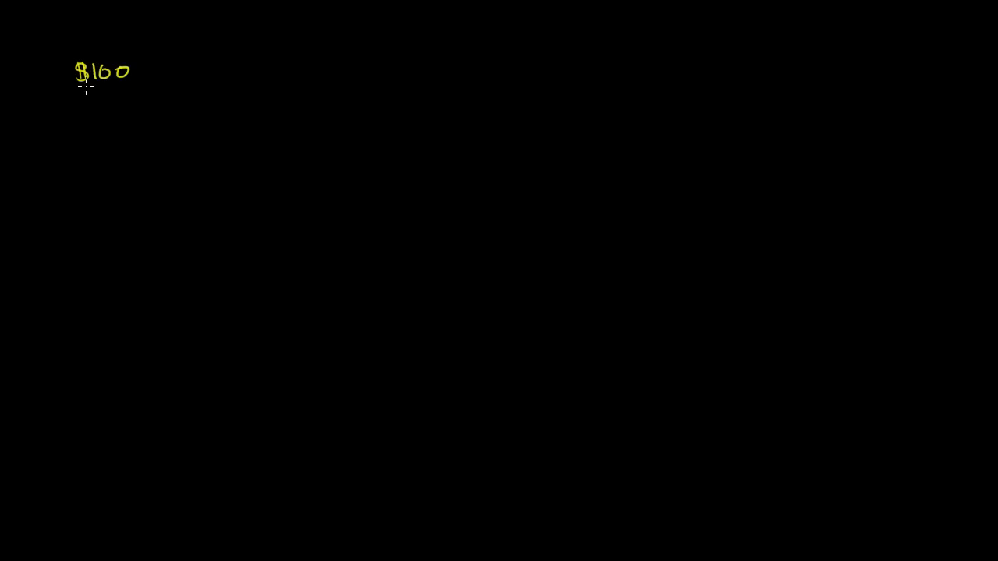
In yellow, write Year Ago $100 with an arrow to Now $110, then +10/100 => 10% return.
{"action": "left_click_drag", "start_coordinate": [66, 56], "coordinate": [133, 55]}
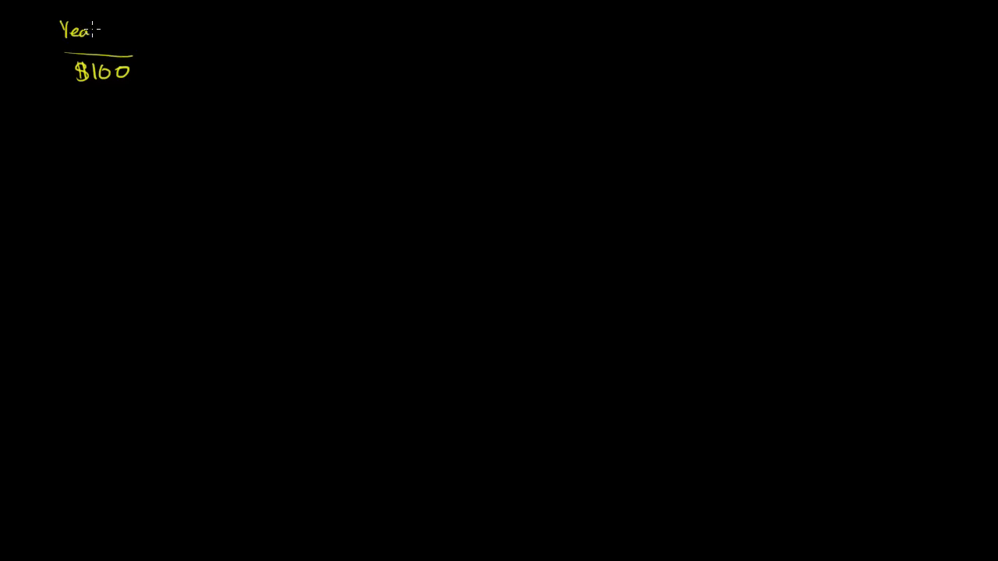
{"action": "type", "text": "Ago"}
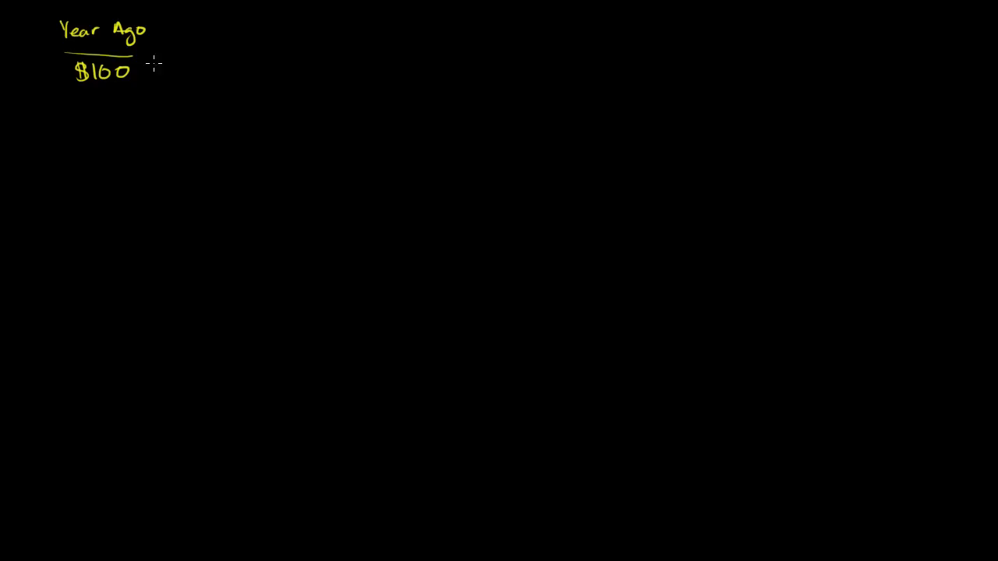
{"action": "left_click_drag", "start_coordinate": [168, 71], "coordinate": [242, 71]}
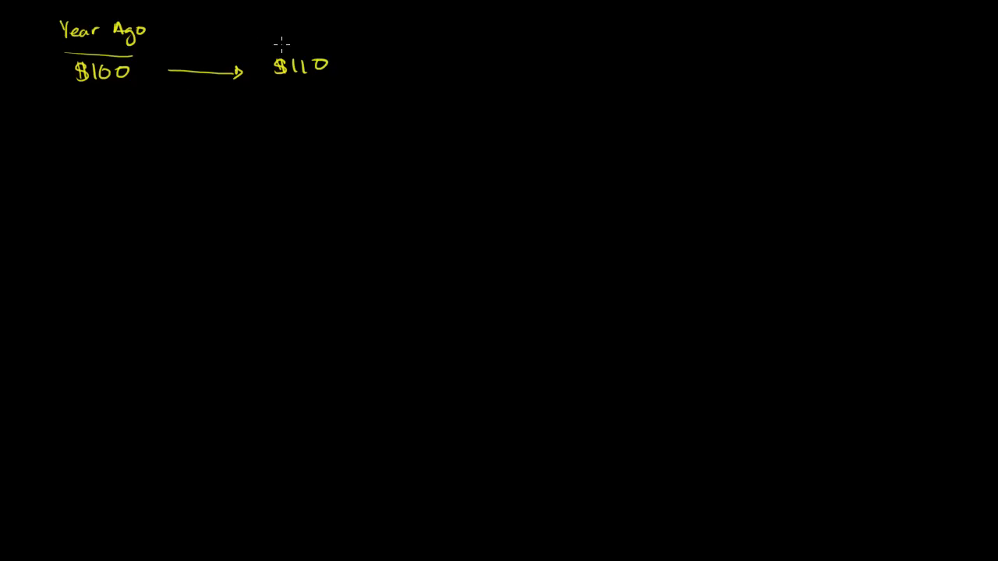
{"action": "type", "text": "Now"}
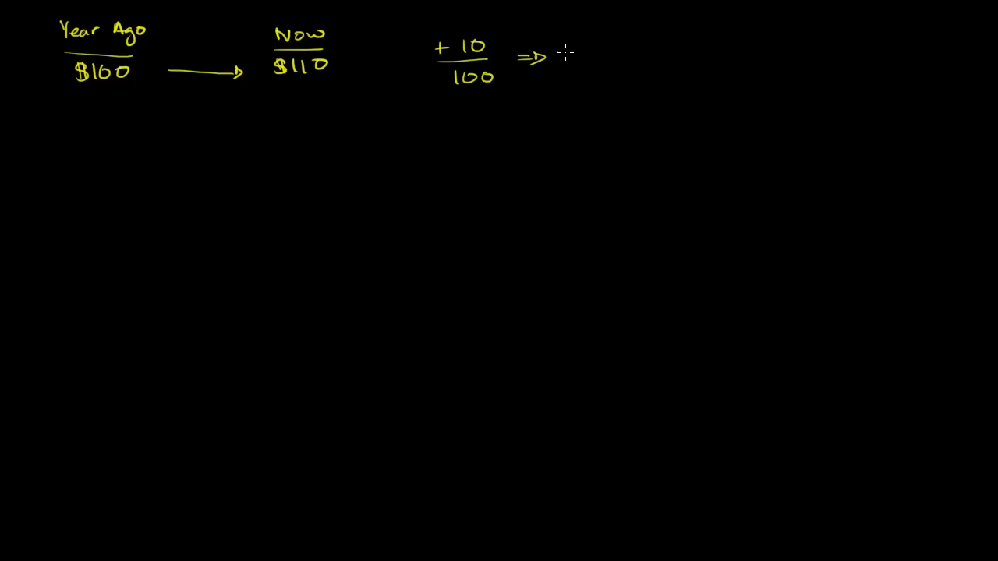
{"action": "type", "text": "10%"}
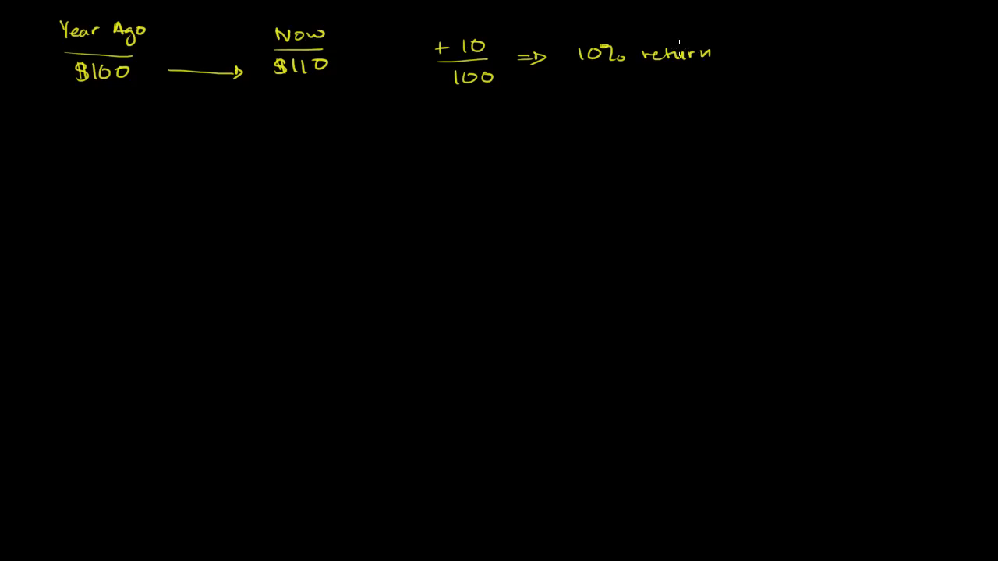
{"action": "mouse_move", "coordinate": [591, 81]}
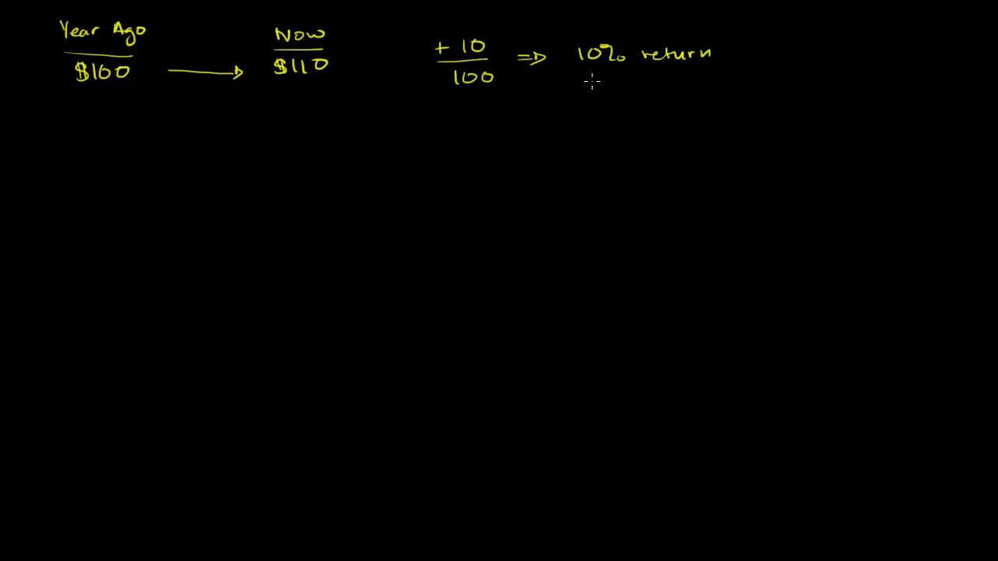
{"action": "mouse_move", "coordinate": [318, 86]}
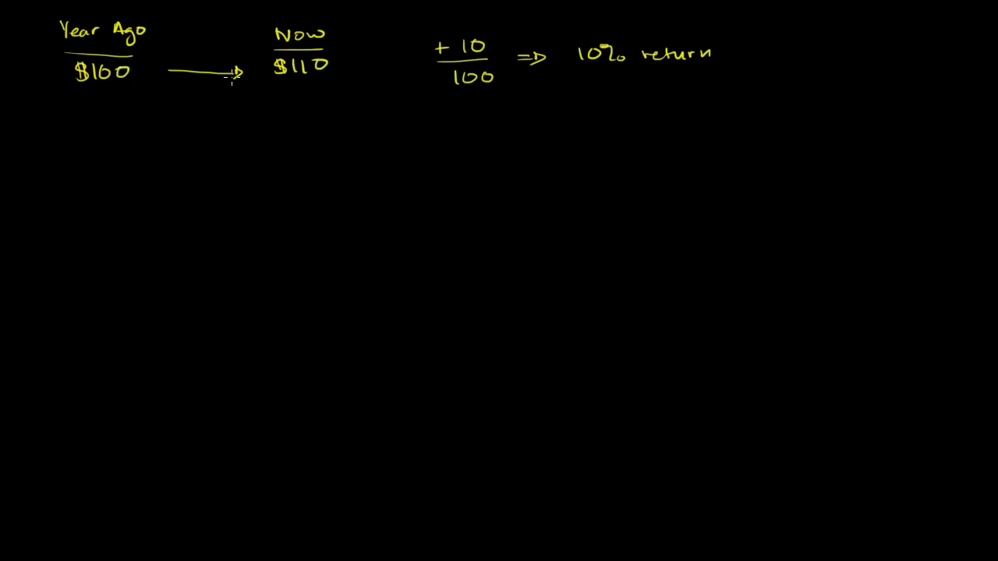
{"action": "mouse_move", "coordinate": [513, 88]}
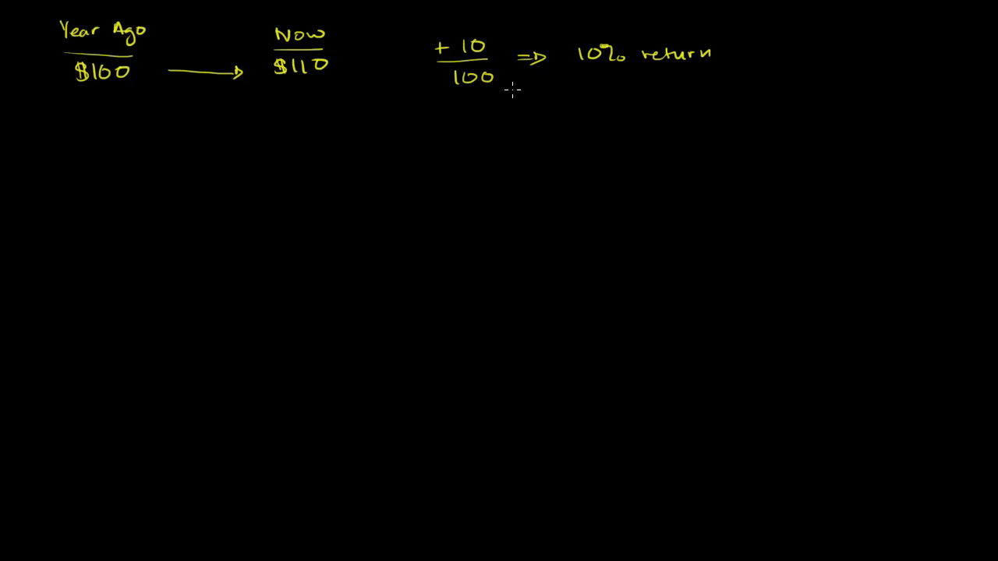
{"action": "mouse_move", "coordinate": [590, 84]}
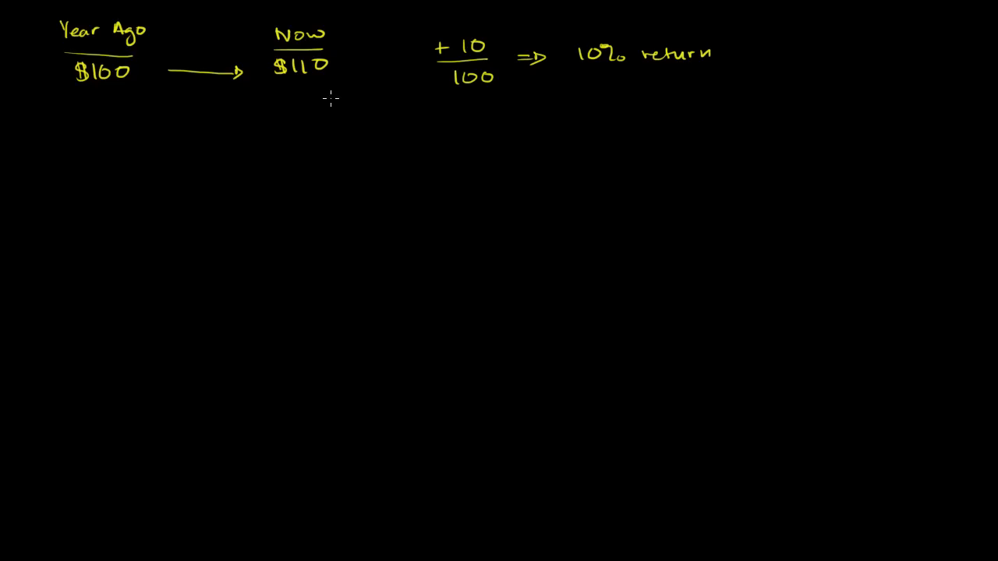
{"action": "mouse_move", "coordinate": [127, 134]}
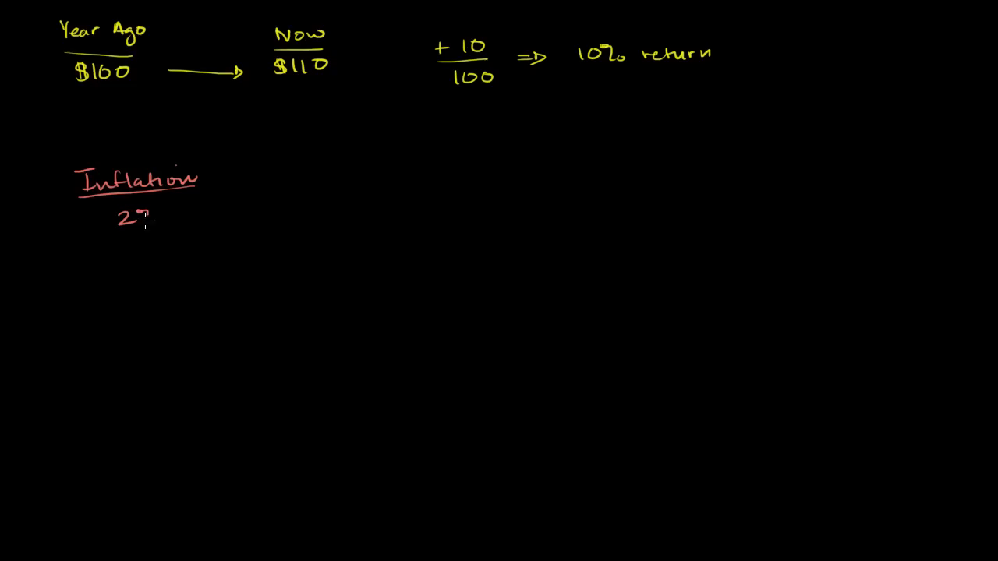
Handwrite 'Inflation 2%' and '$100 in today's money' in red below the first line.
{"action": "type", "text": "%"}
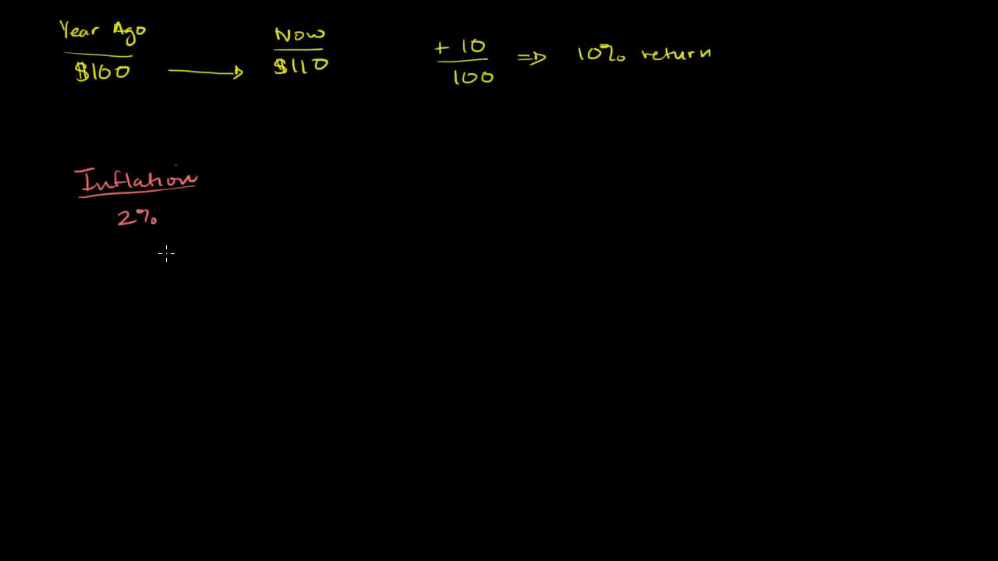
{"action": "mouse_move", "coordinate": [261, 148]}
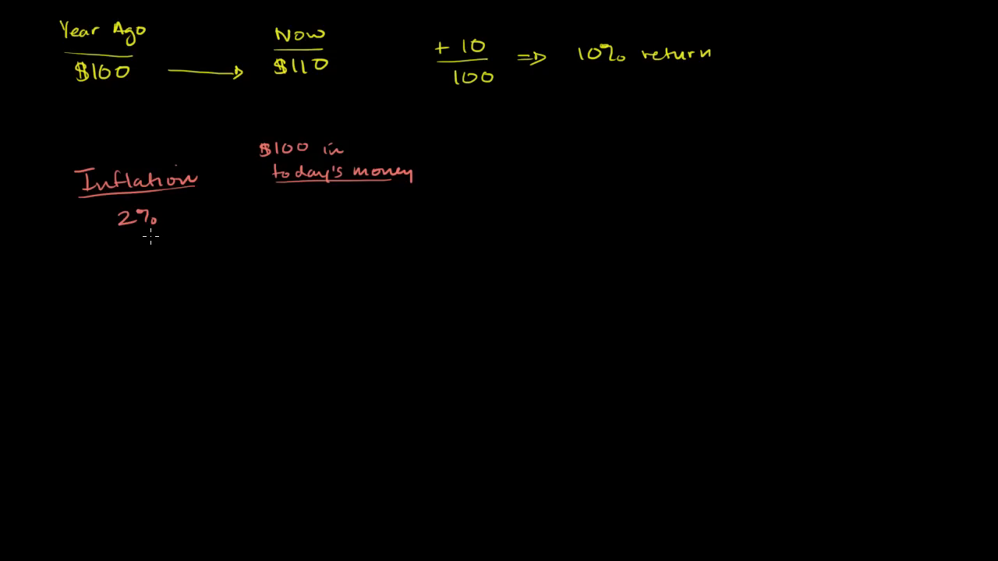
{"action": "mouse_move", "coordinate": [159, 238]}
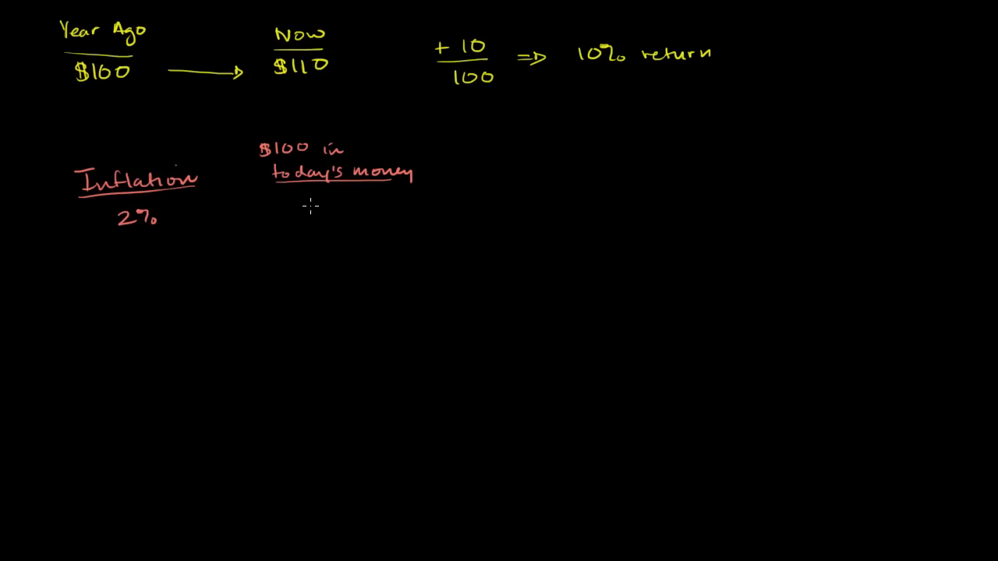
{"action": "type", "text": "$102"}
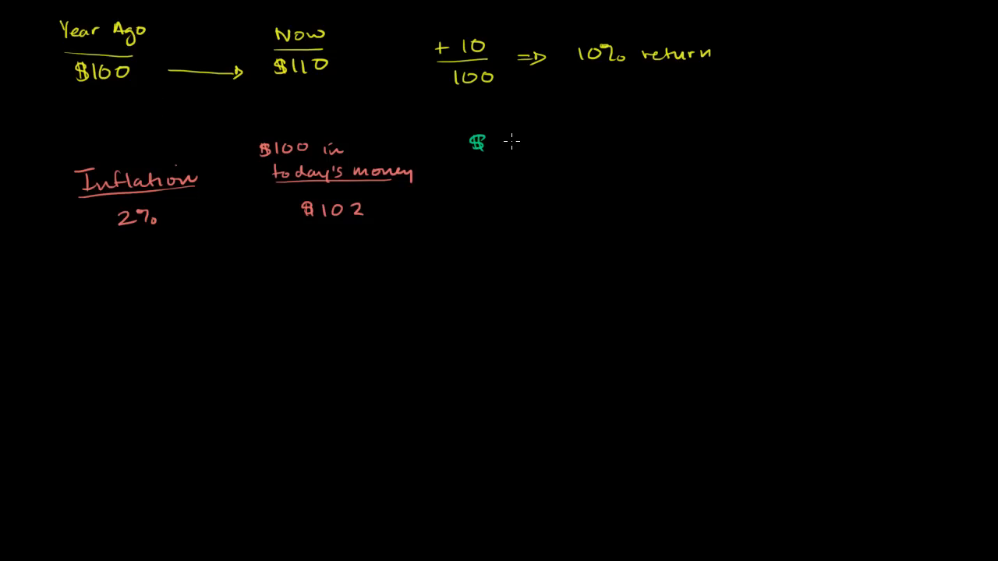
Write $102 in red, then in green write '$ Return in today's money' and '$110 - $102 = $8'.
{"action": "type", "text": "Return"}
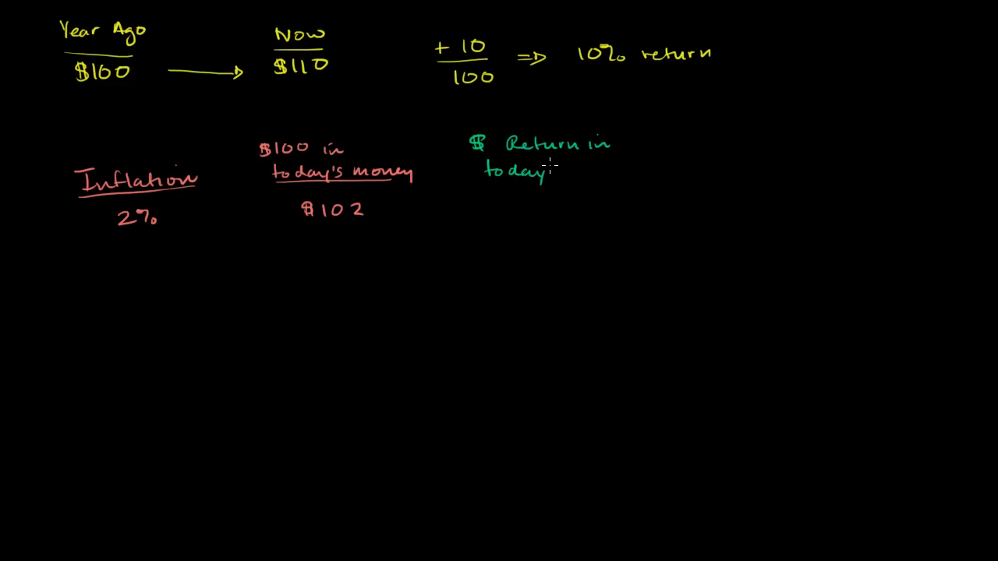
{"action": "type", "text": "'s money"}
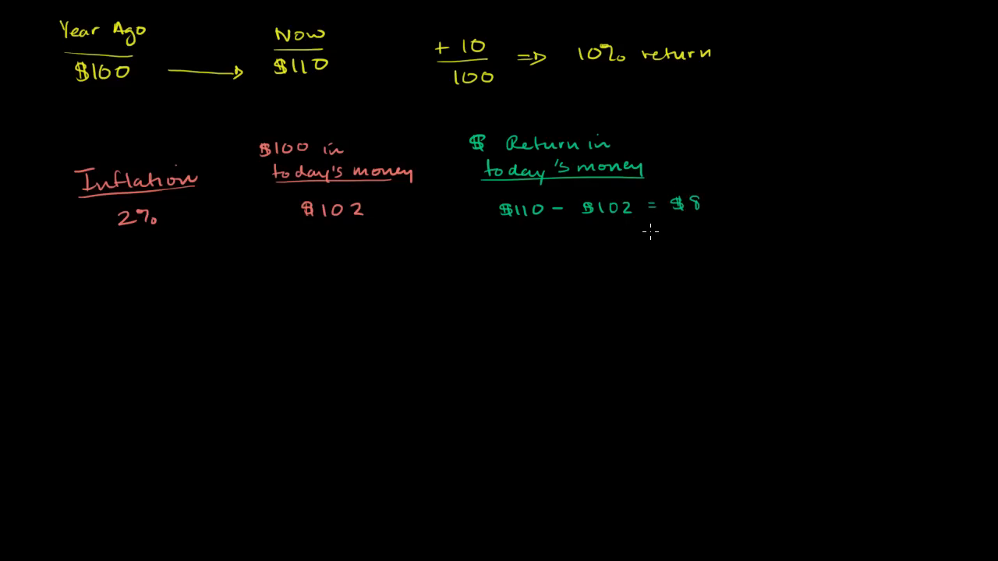
{"action": "mouse_move", "coordinate": [662, 238]}
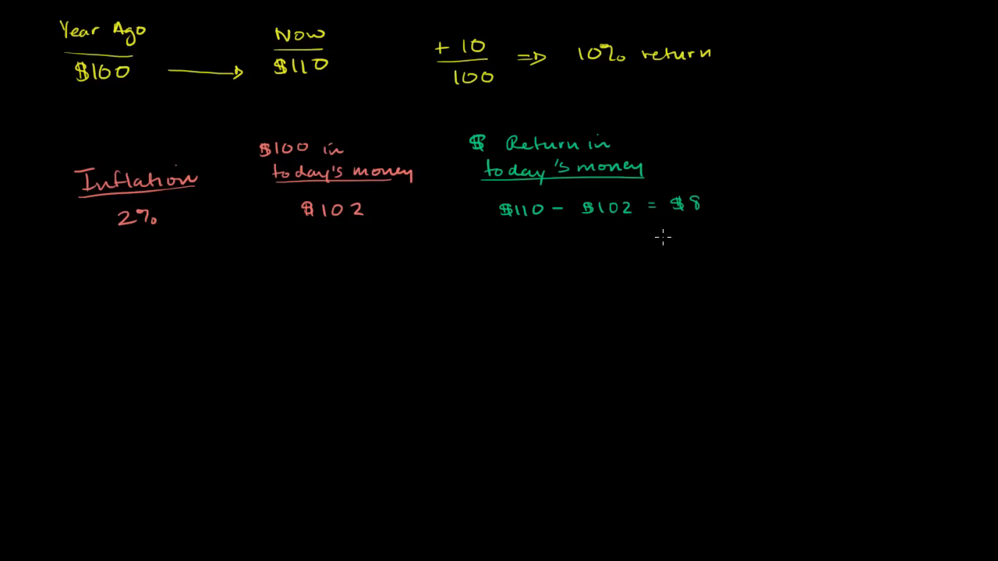
{"action": "mouse_move", "coordinate": [757, 129]}
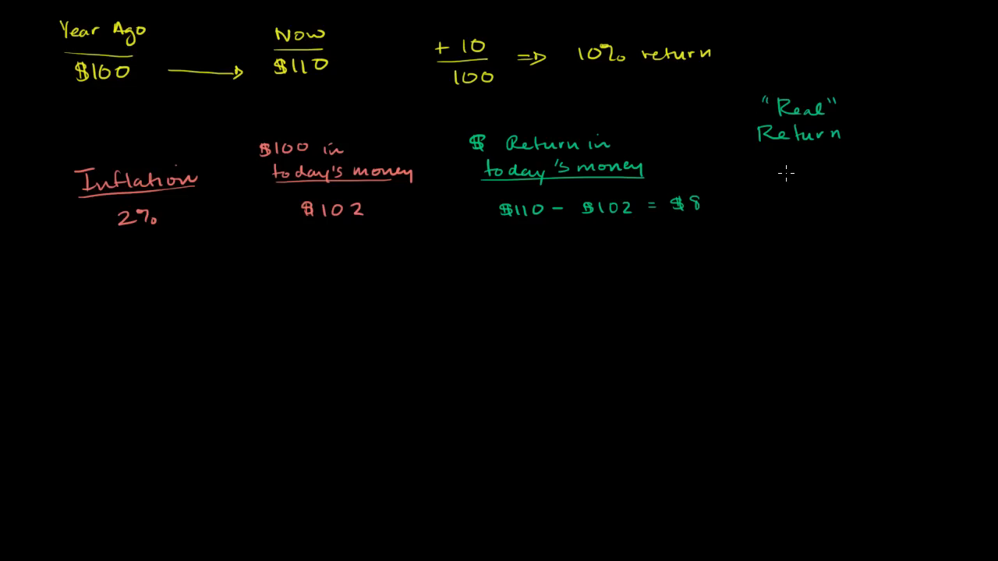
Write the green "Real" Return heading, underline it, and write 8 over 102.
{"action": "left_click_drag", "start_coordinate": [756, 160], "coordinate": [838, 159]}
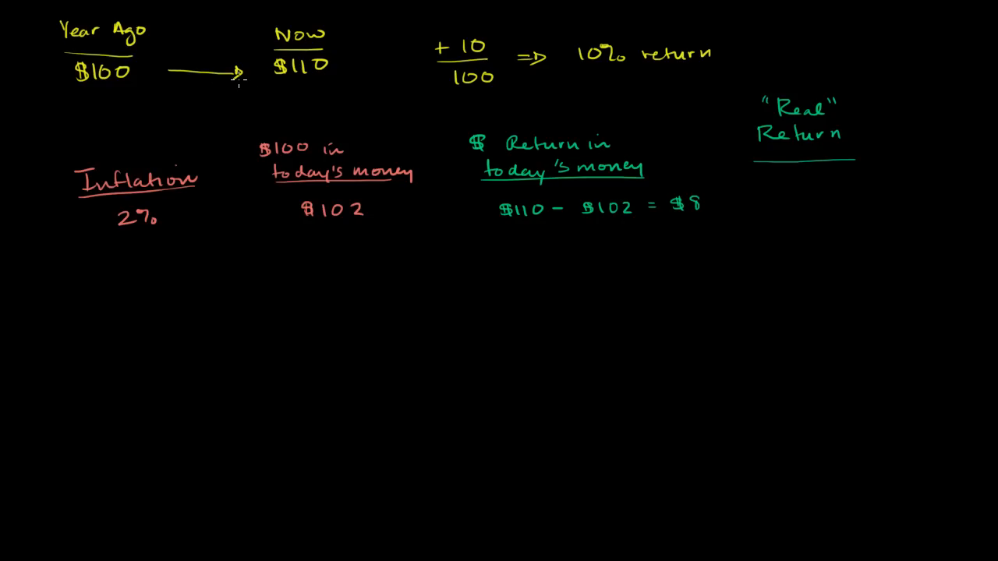
{"action": "mouse_move", "coordinate": [148, 83]}
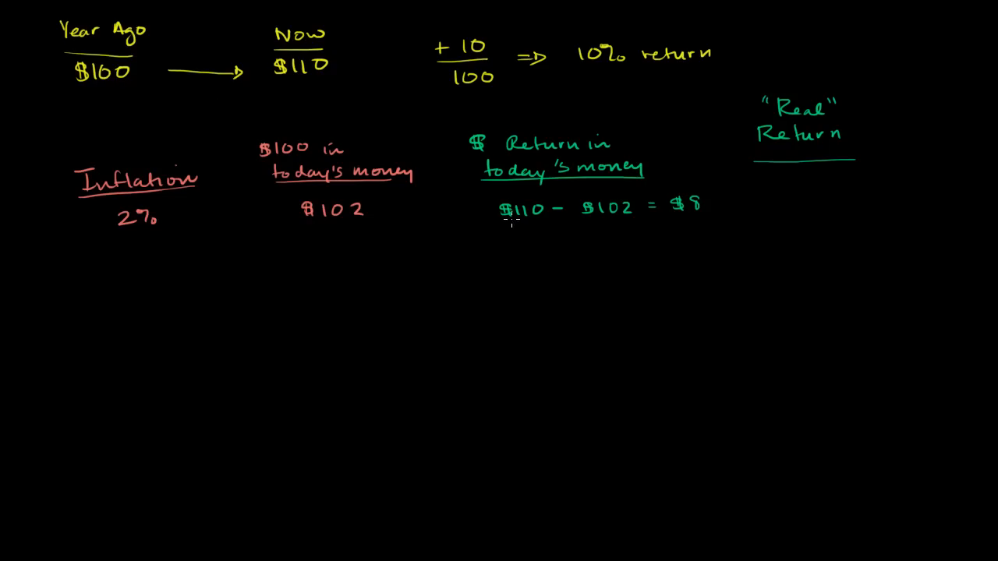
{"action": "mouse_move", "coordinate": [579, 224]}
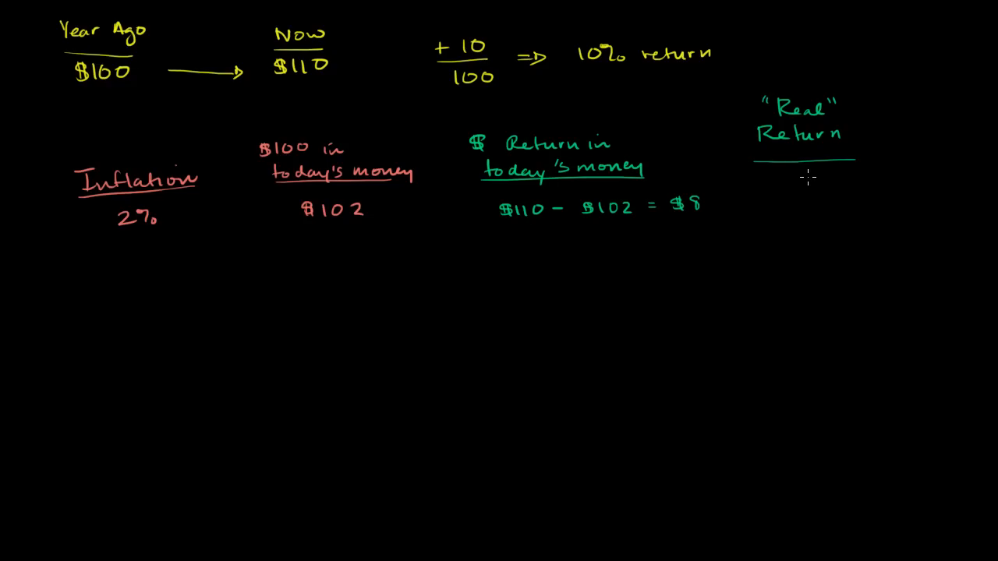
{"action": "mouse_move", "coordinate": [807, 179]}
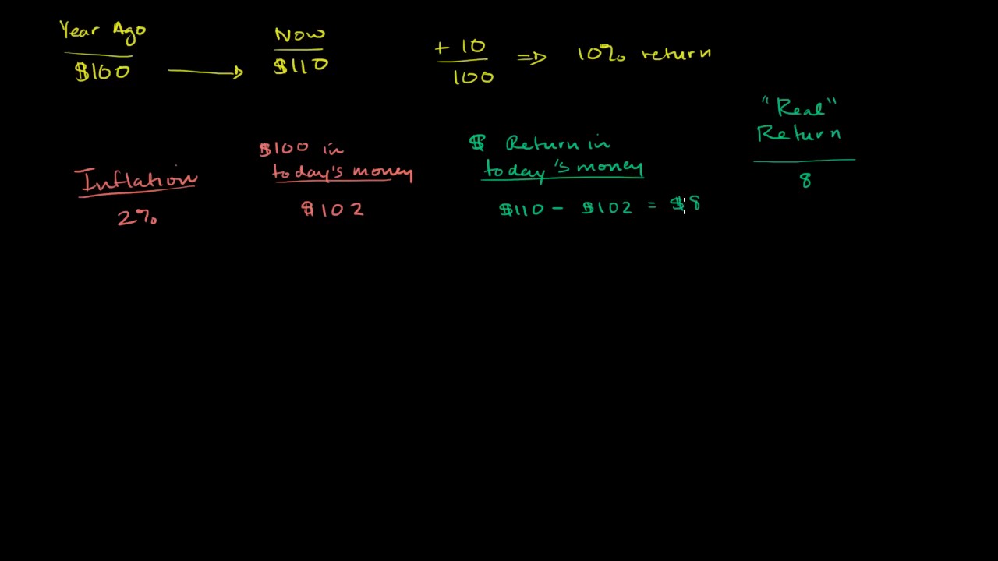
{"action": "mouse_move", "coordinate": [784, 197]}
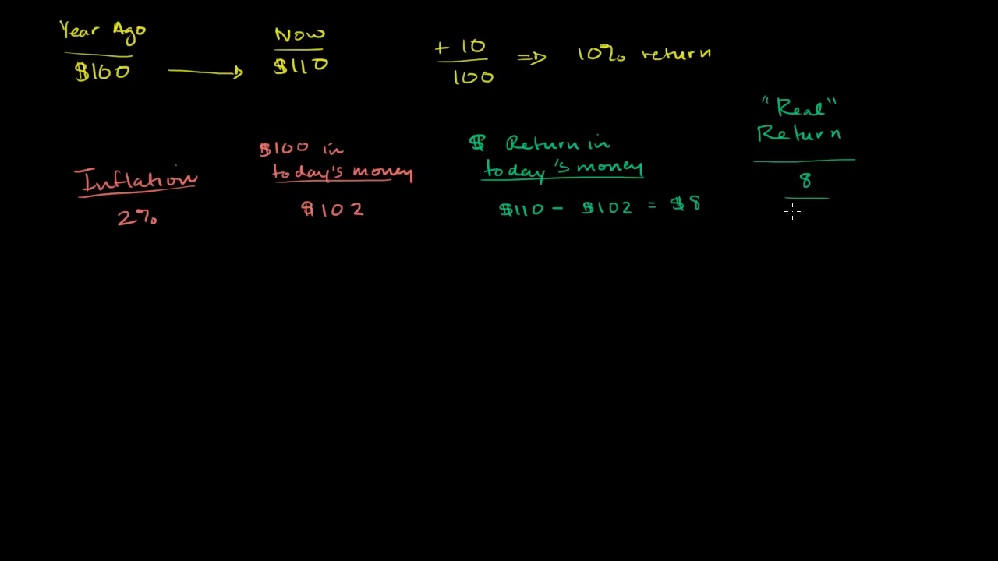
{"action": "type", "text": "102"}
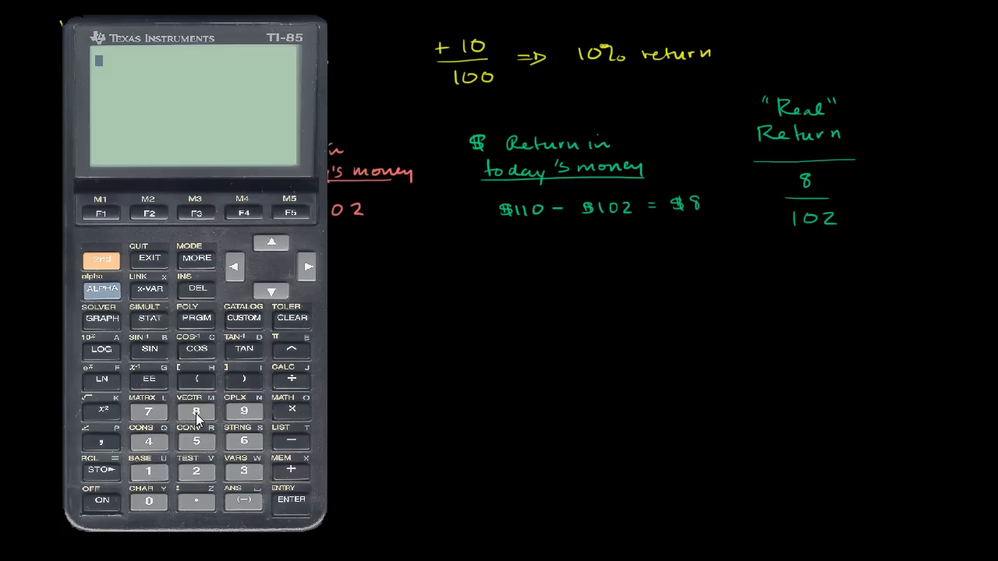
Enter 8 ÷ 102 on the TI-85 calculator overlay.
{"action": "left_click", "coordinate": [196, 411]}
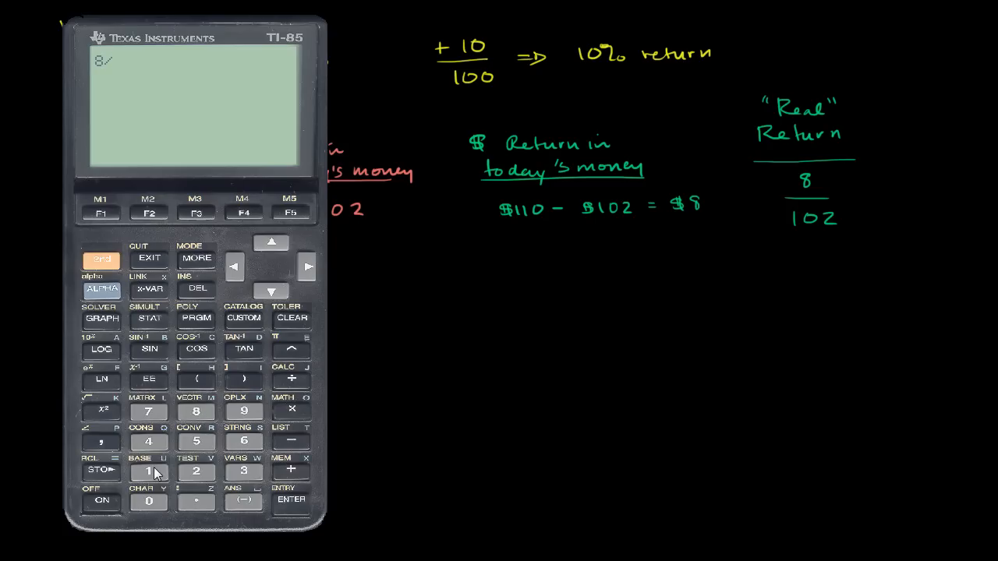
{"action": "left_click", "coordinate": [290, 500]}
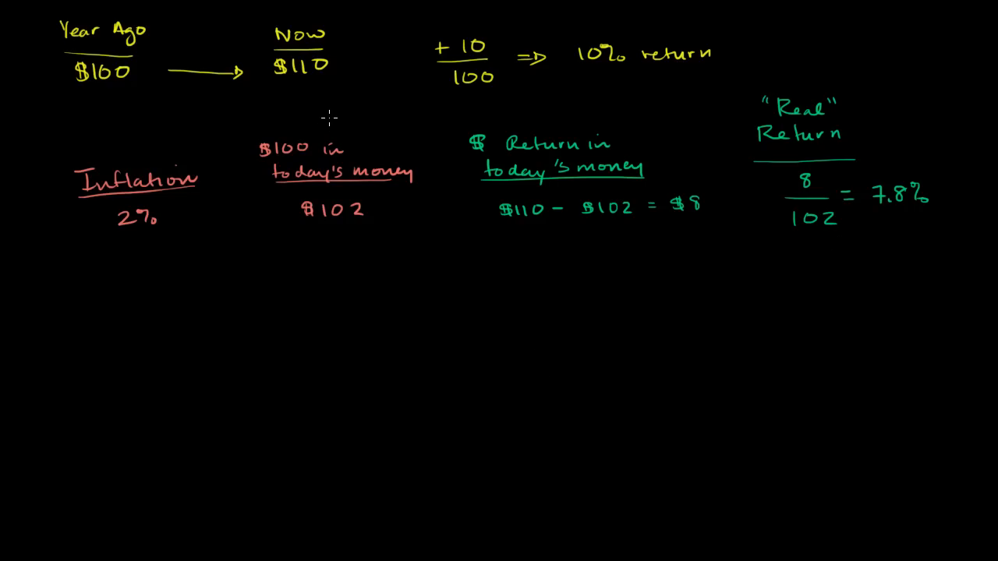
{"action": "mouse_move", "coordinate": [619, 70]}
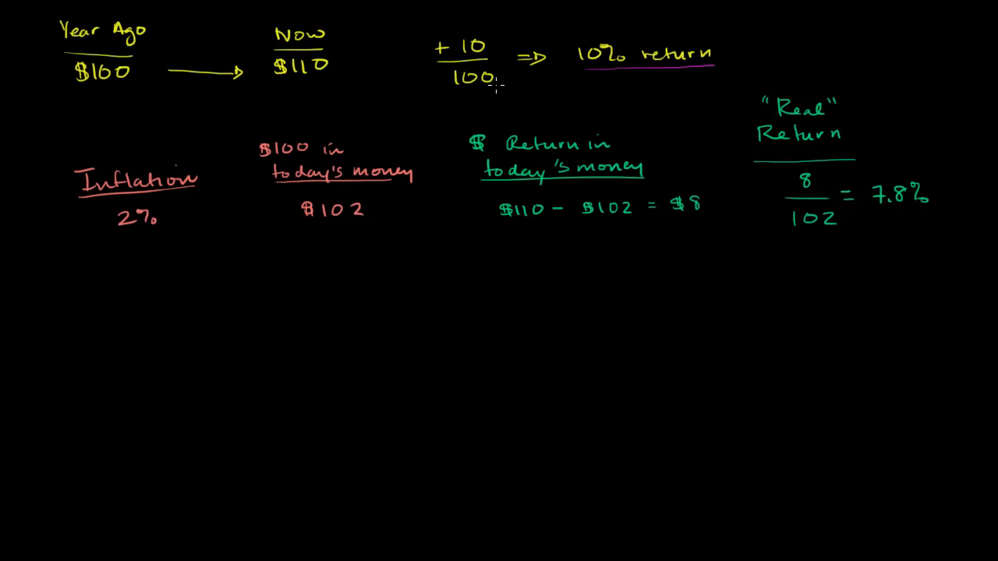
{"action": "mouse_move", "coordinate": [552, 26]}
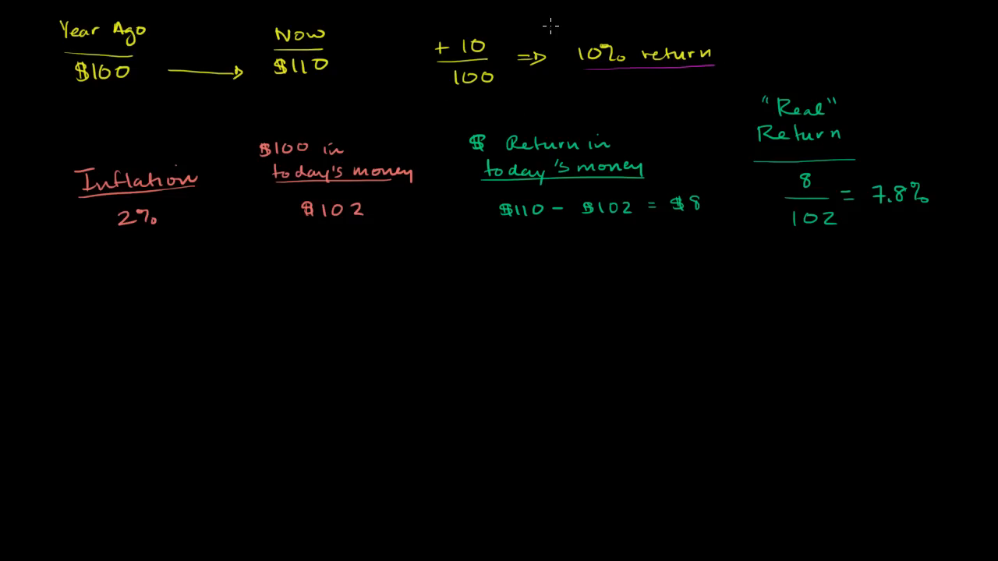
Write = 7.8% after 8/102, underline '10% return' in purple, and label it Nominal.
{"action": "type", "text": "Nom"}
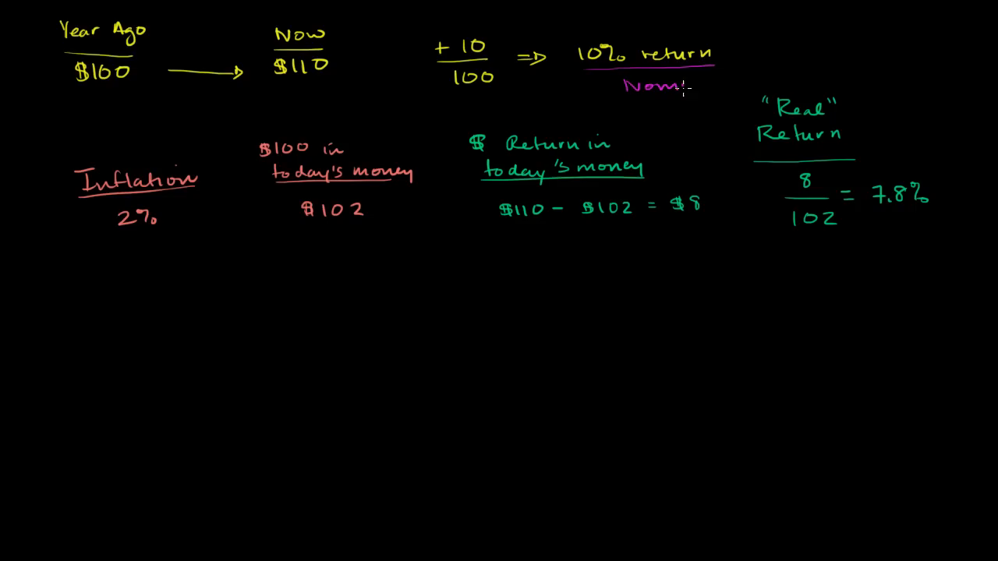